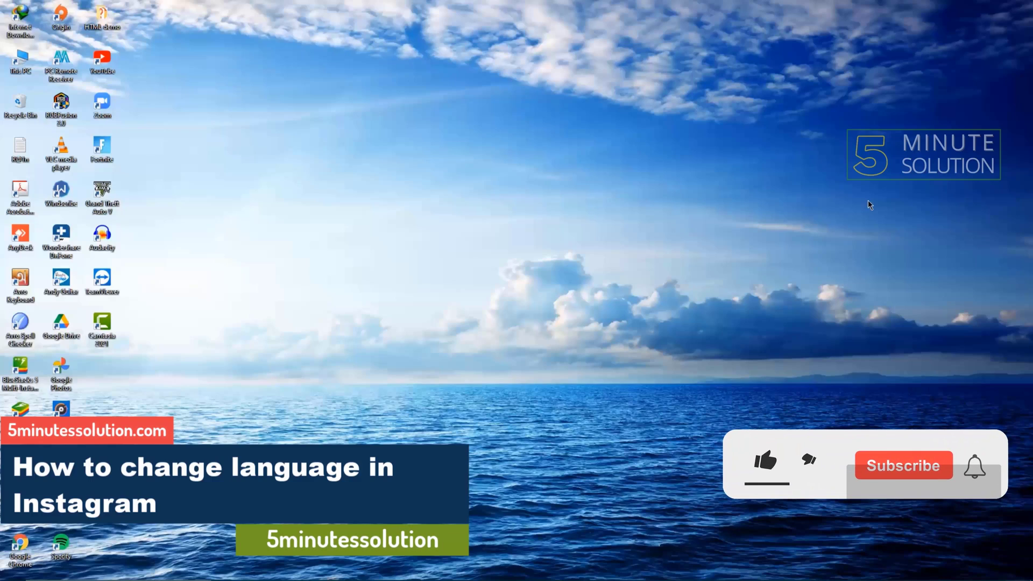
Bring up the Chrome window showing Instagram's home feed.
left_click(764, 463)
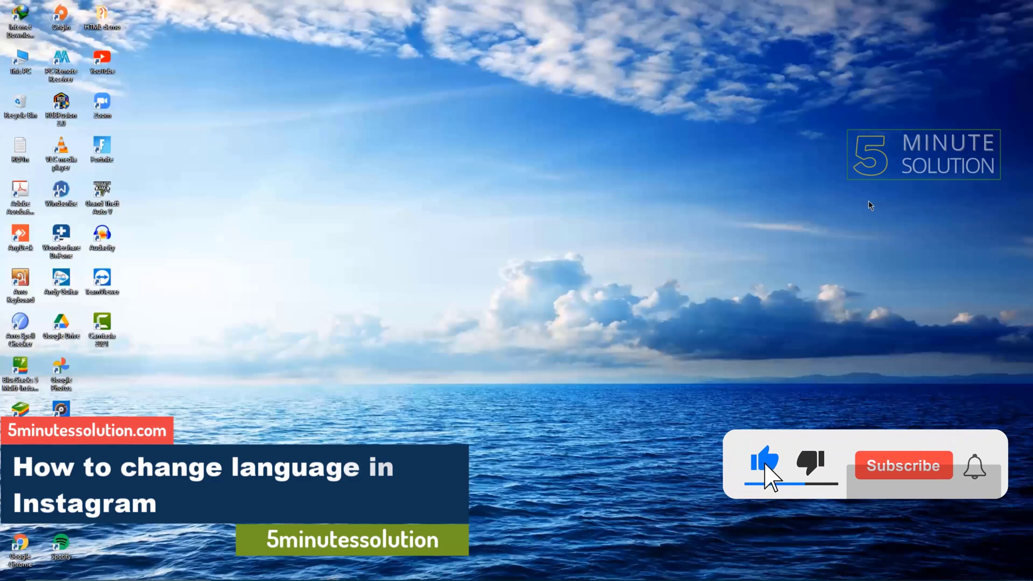
left_click(904, 466)
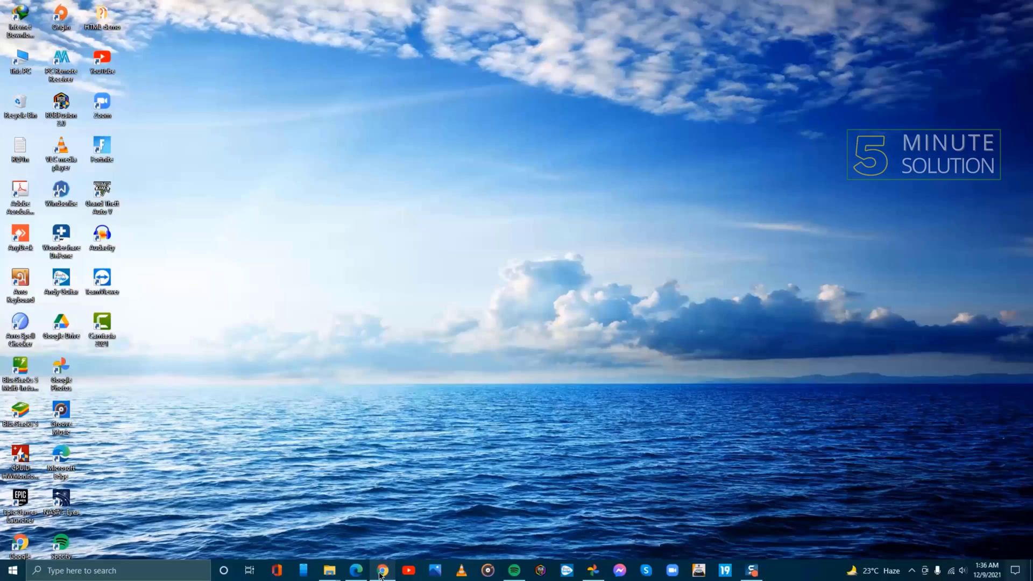
left_click(382, 571)
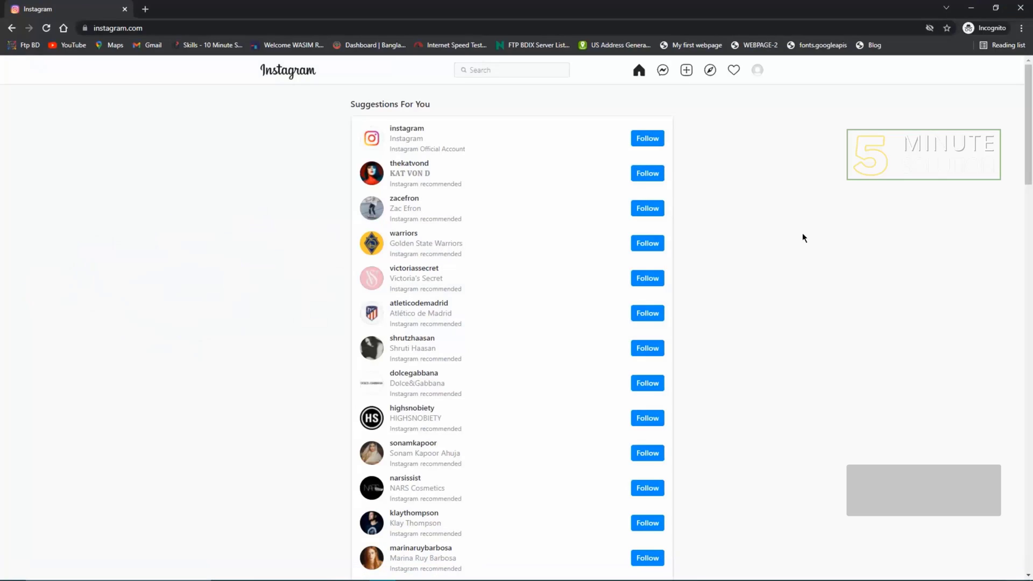
mouse_move(688, 93)
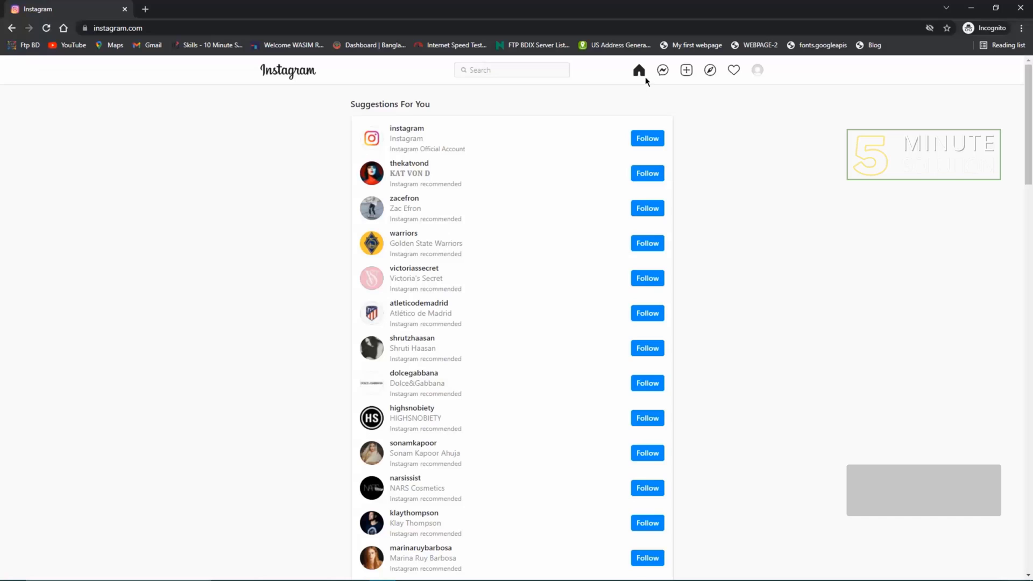
Scroll through the Suggestions list and open the profile avatar's dropdown menu.
scroll("down", 3)
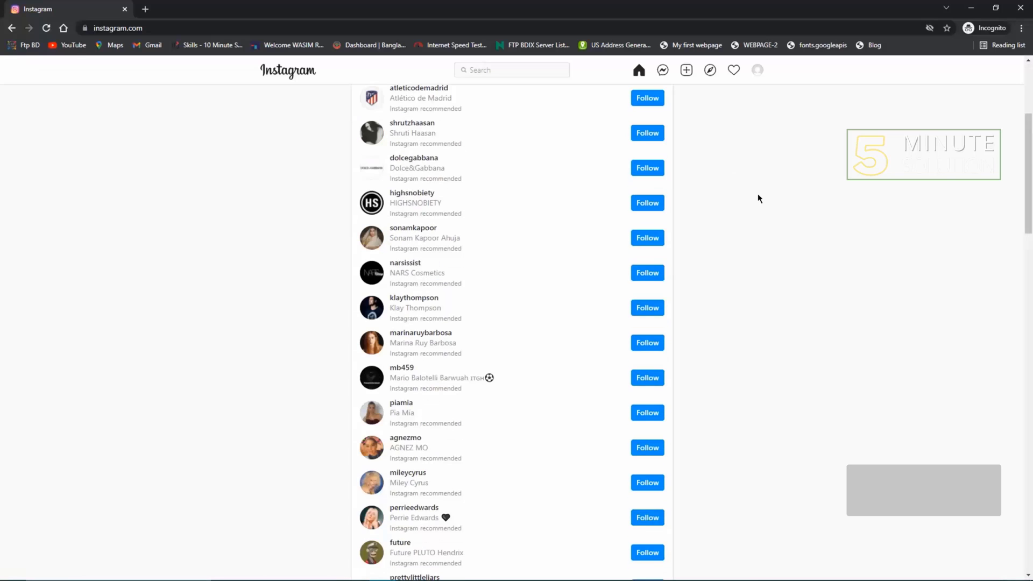
scroll("up", 3)
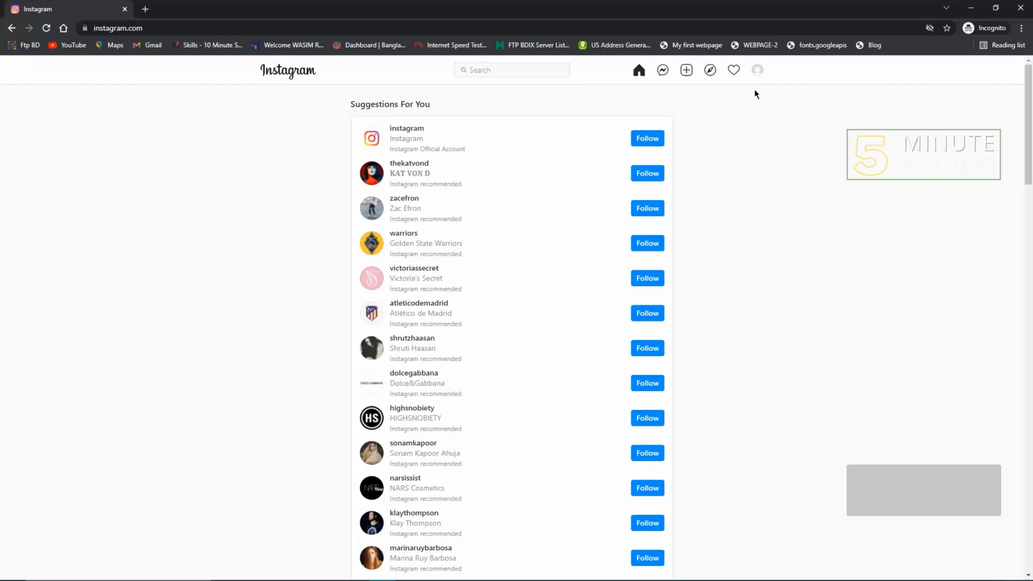
left_click(757, 70)
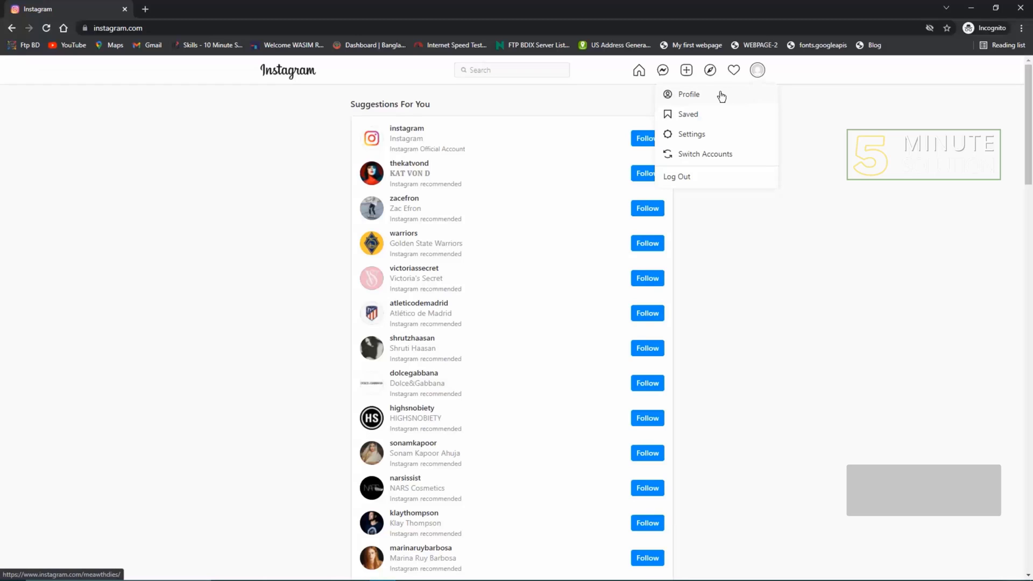
Choose Profile from the avatar dropdown to view the account's posts and followers.
left_click(689, 94)
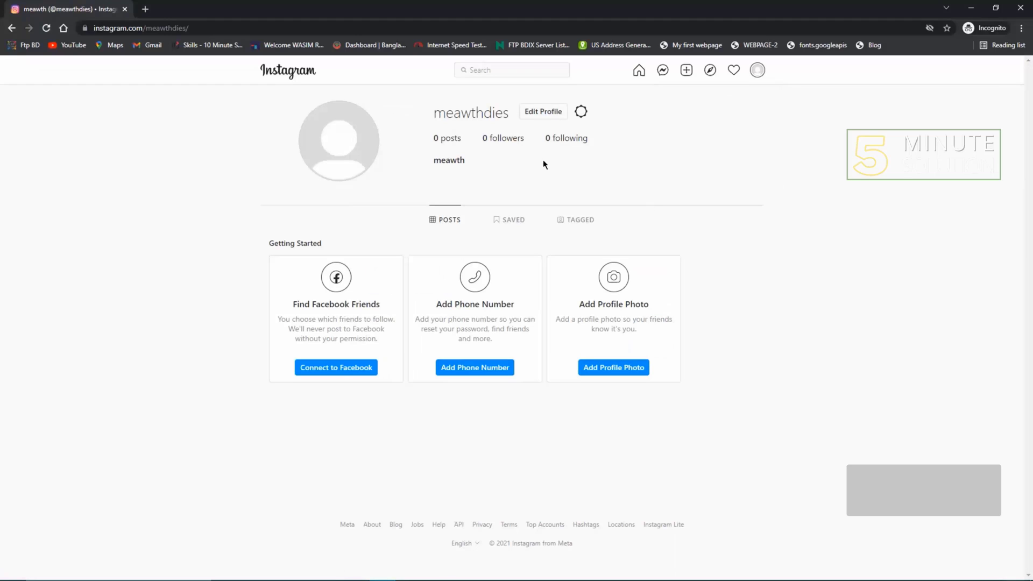
mouse_move(387, 172)
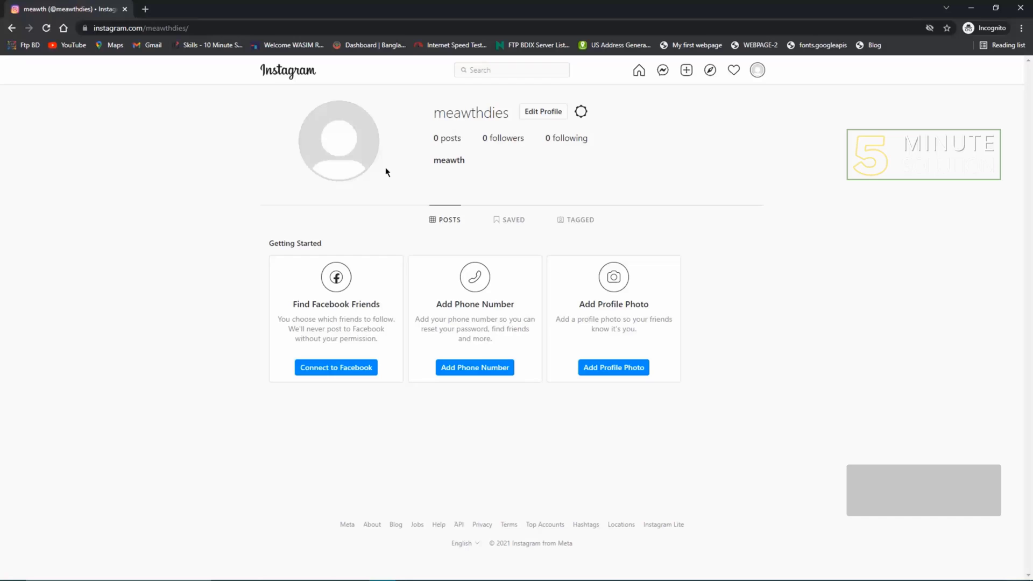
mouse_move(466, 551)
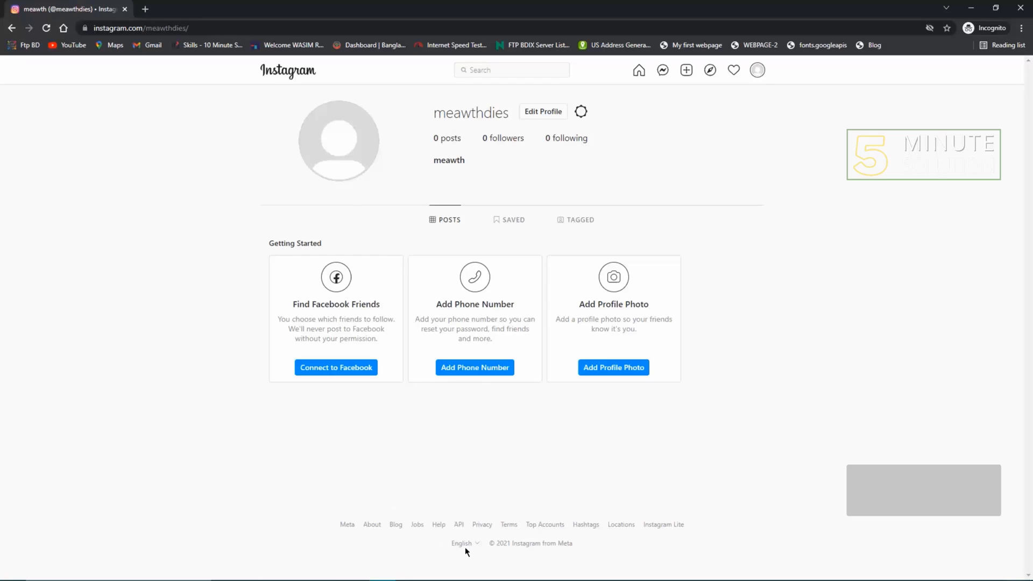
mouse_move(470, 547)
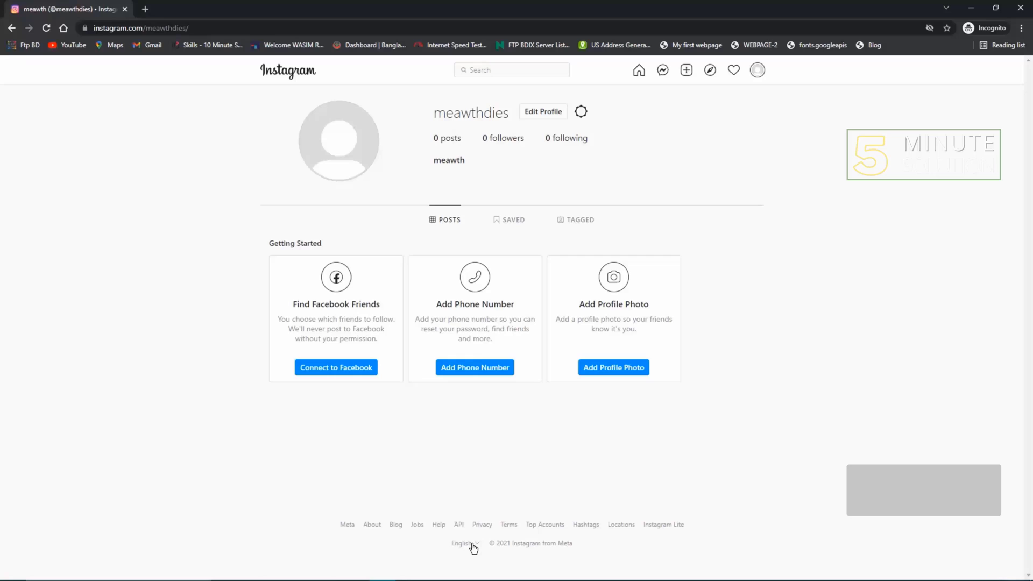
Set the footer language selector to বাংলা (Bengali), then to Español.
left_click(463, 543)
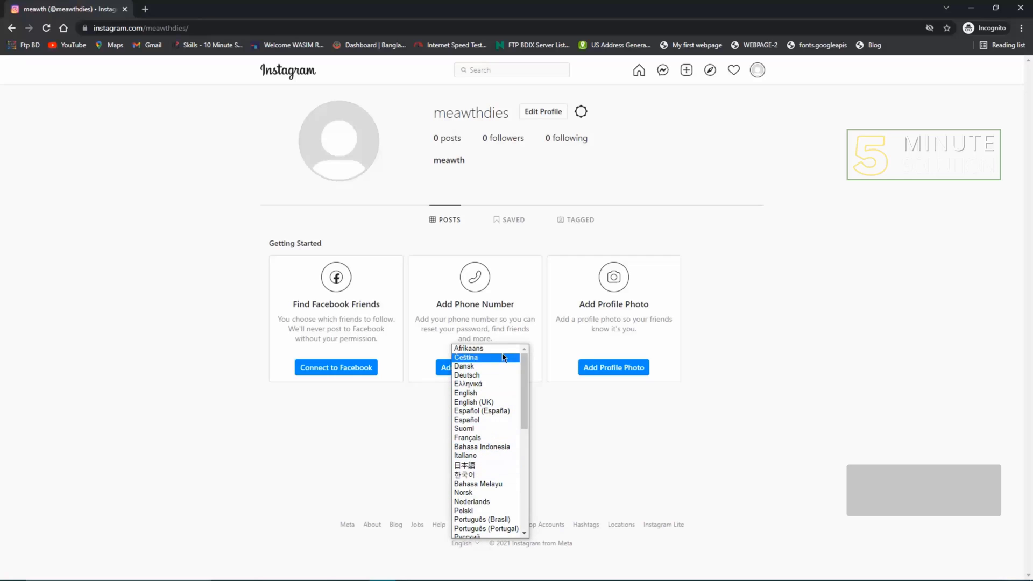
scroll("down", 3)
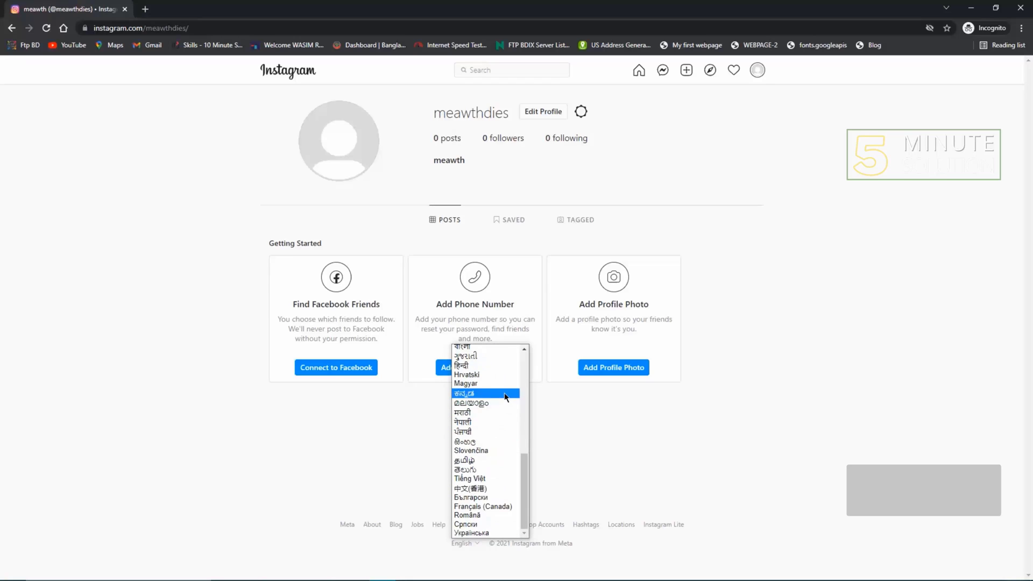
mouse_move(497, 451)
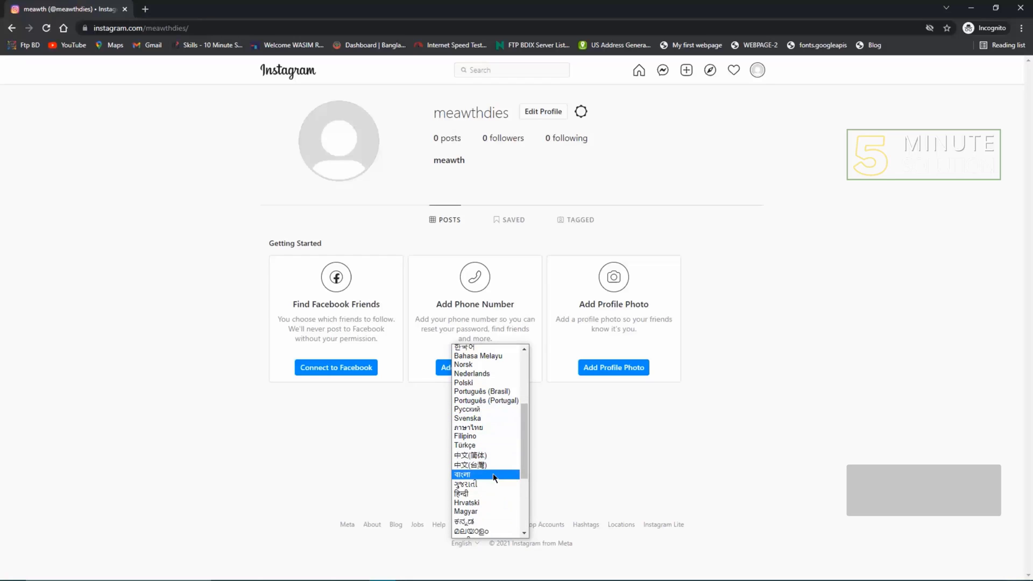
left_click(464, 475)
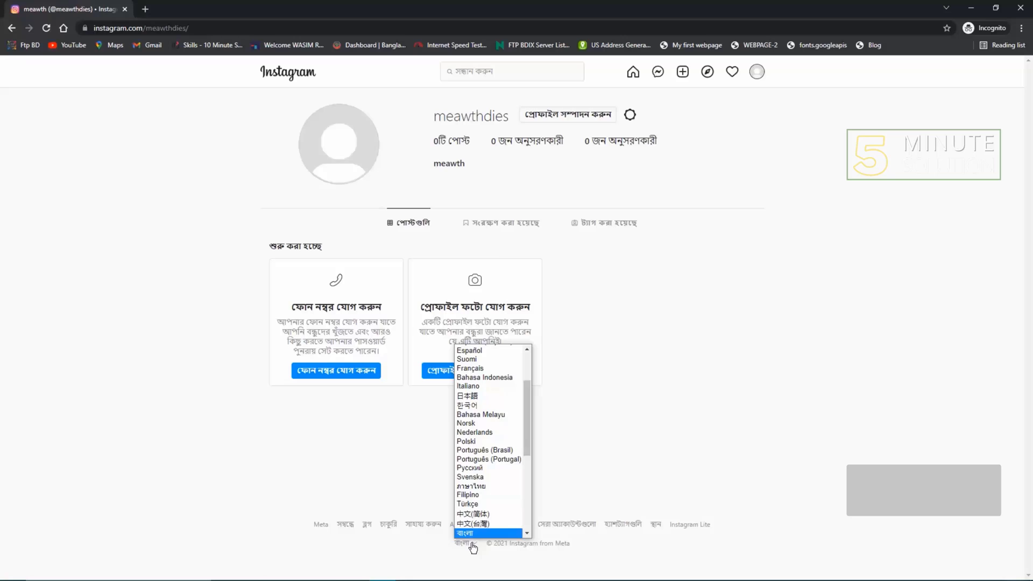
left_click(465, 533)
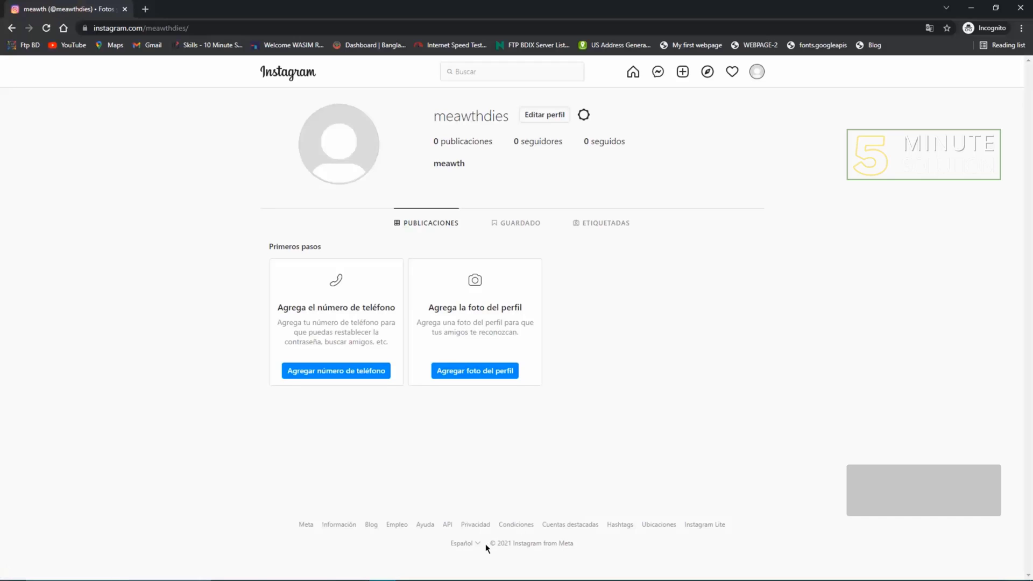
Change the footer language selector from Español to English.
left_click(463, 543)
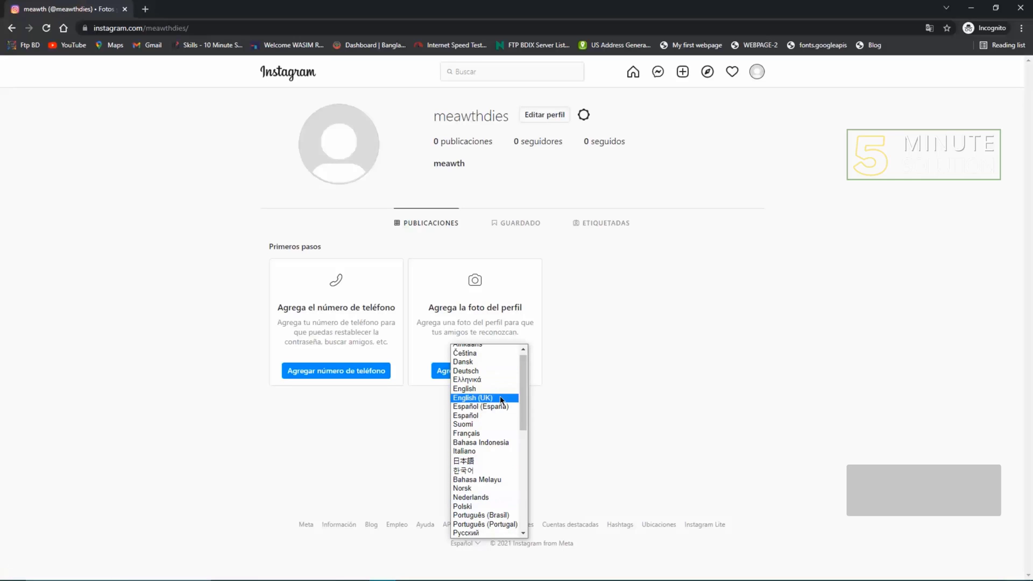
left_click(464, 388)
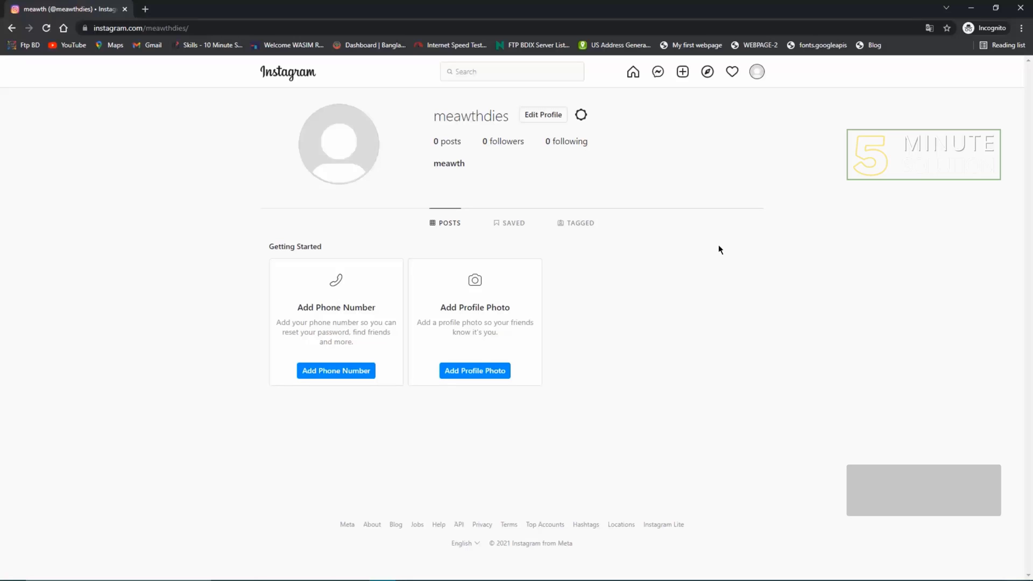
mouse_move(749, 246)
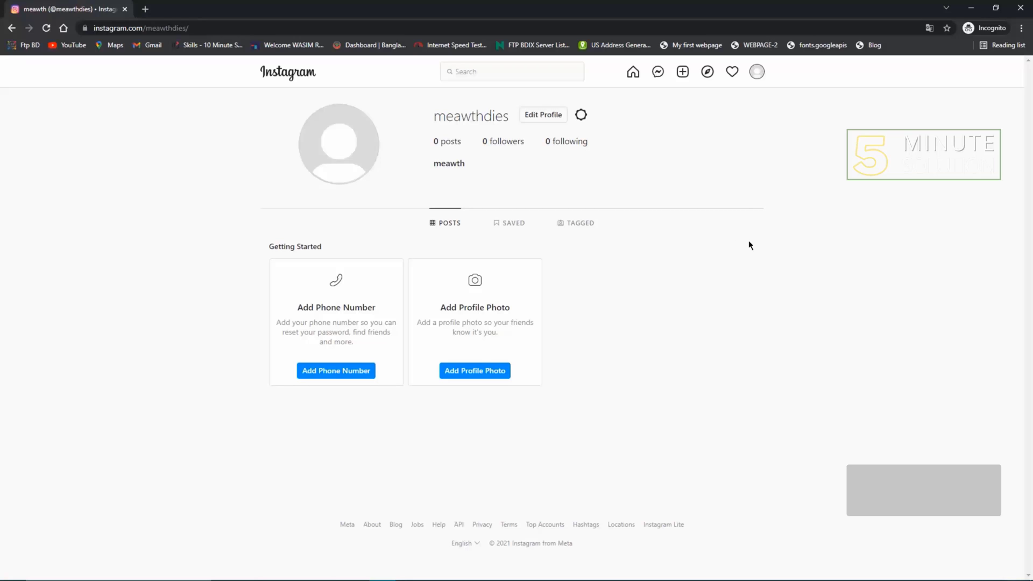